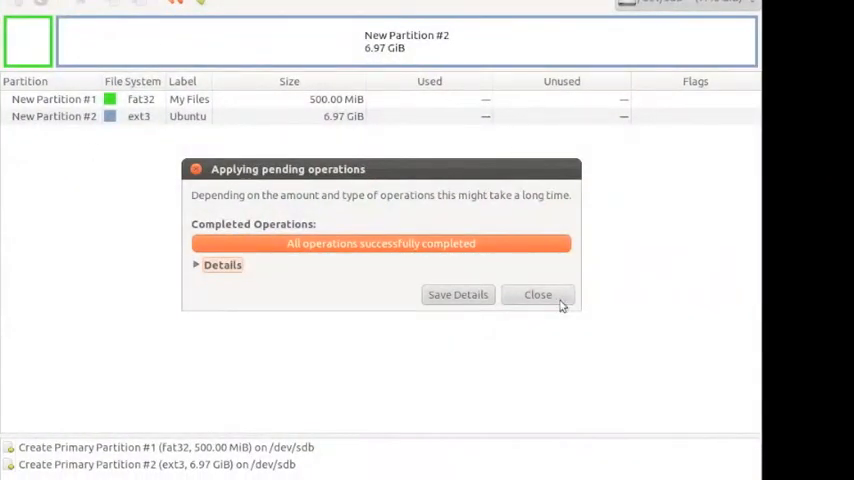
Dismiss the GParted report after creating the 'My Files' and 'Ubuntu' partitions.
left_click(537, 294)
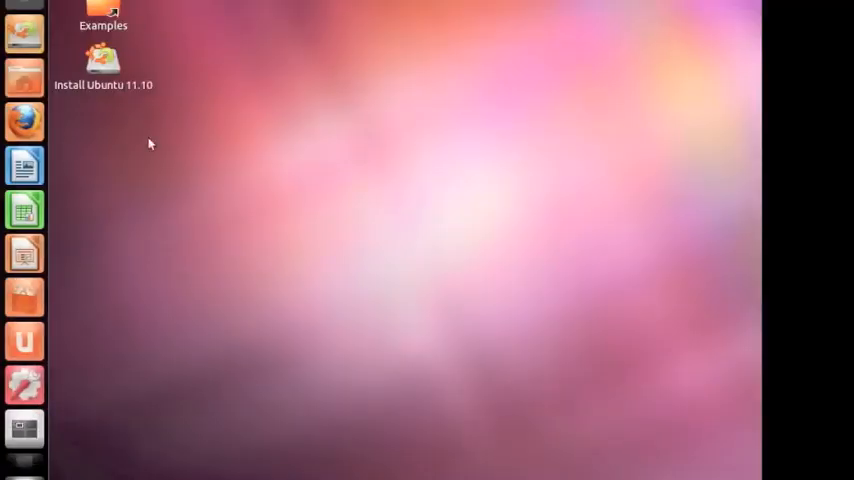
mouse_move(52, 392)
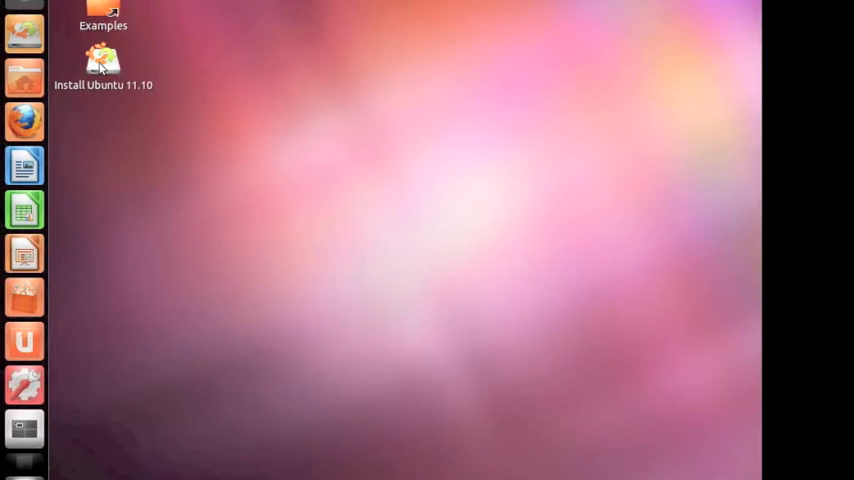
Launch the Install Ubuntu 11.10 installer from its desktop icon.
double_click(96, 60)
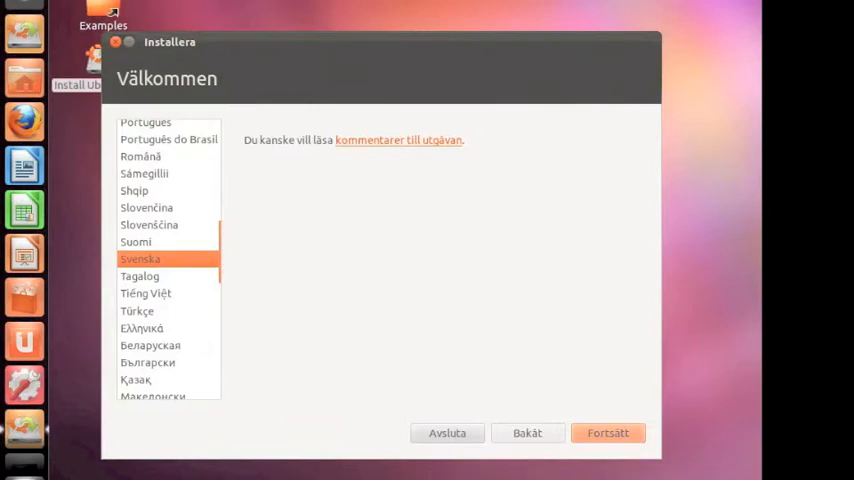
mouse_move(432, 374)
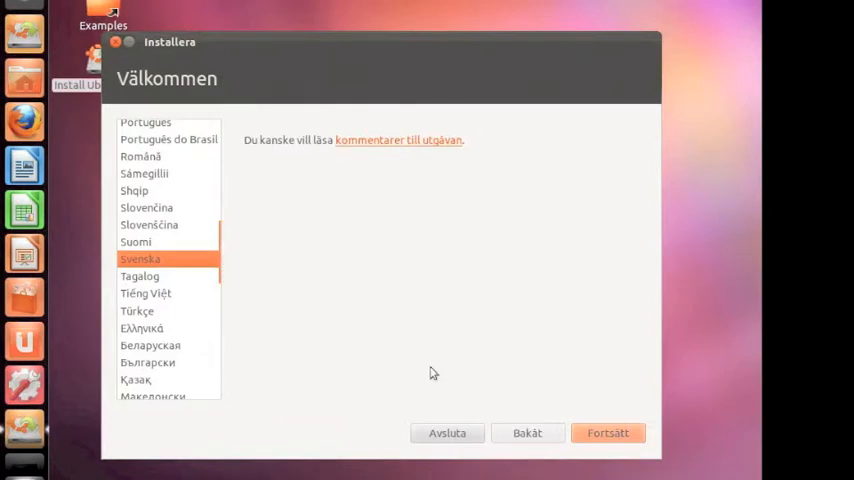
Continue in Svenska and enable downloading updates and installing third-party software.
left_click(609, 432)
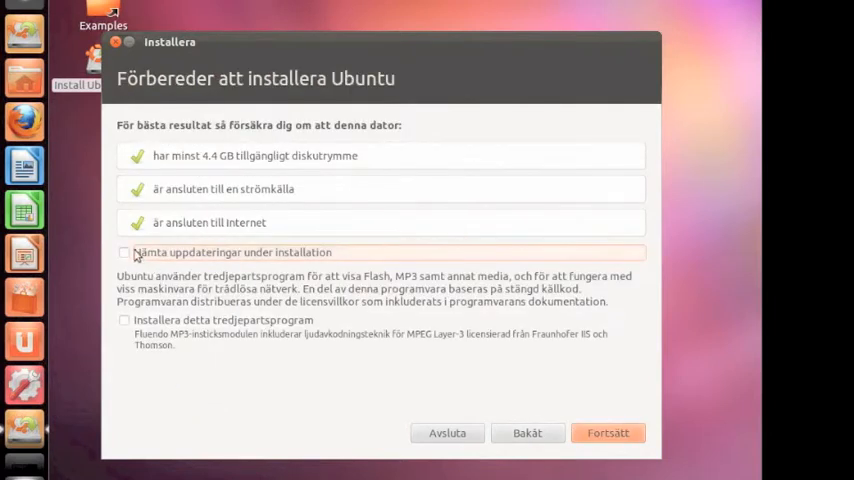
left_click(124, 252)
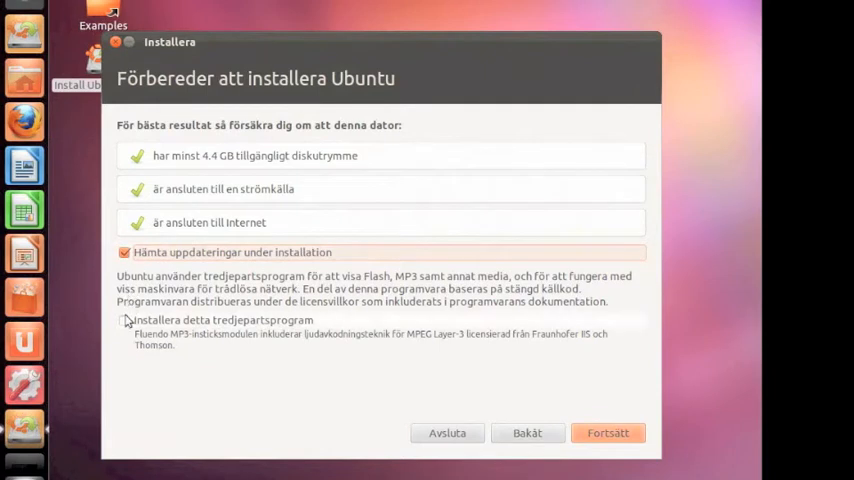
left_click(124, 320)
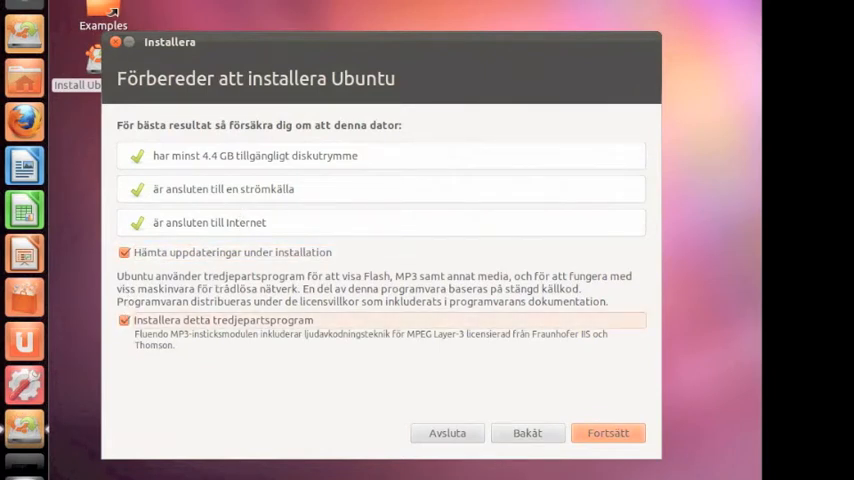
mouse_move(575, 435)
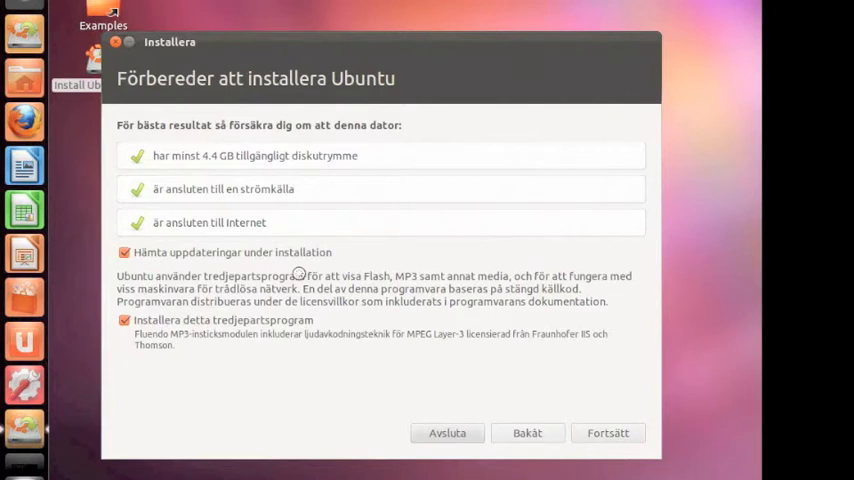
Continue past the preparation checks to the installation type page.
left_click(608, 432)
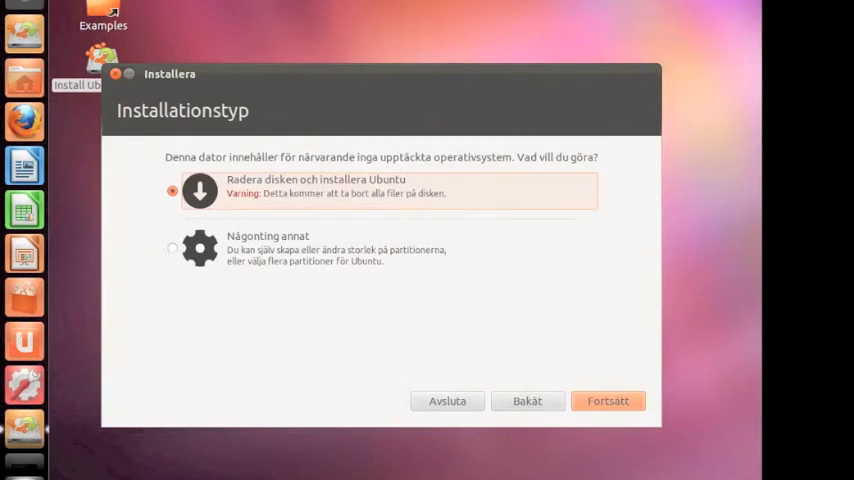
mouse_move(201, 168)
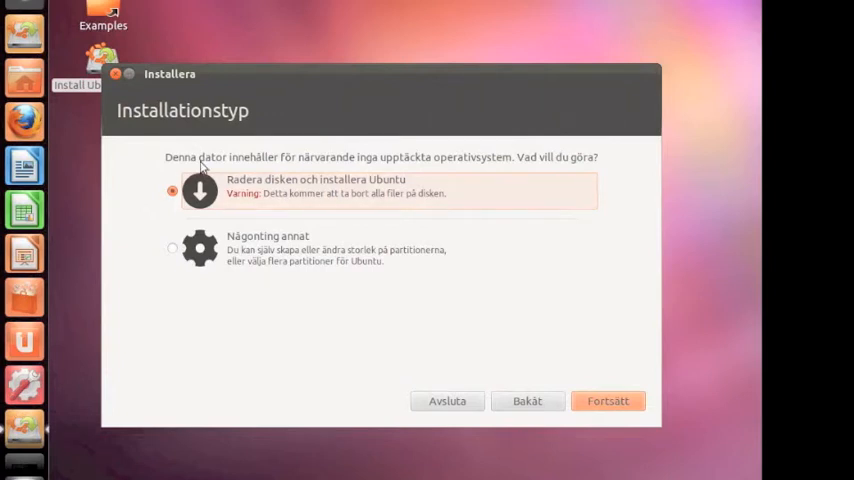
mouse_move(177, 217)
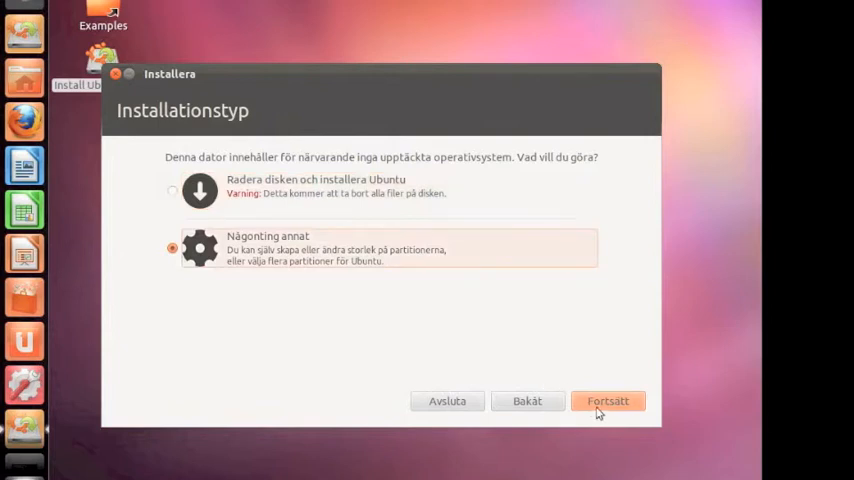
Proceed to the manual partition table listing /dev/sda, /dev/sdb1 and /dev/sdb2.
left_click(608, 400)
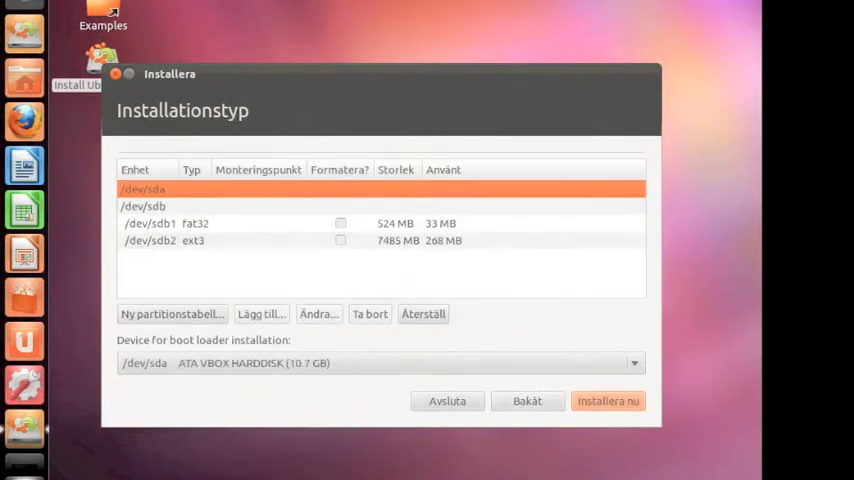
mouse_move(290, 203)
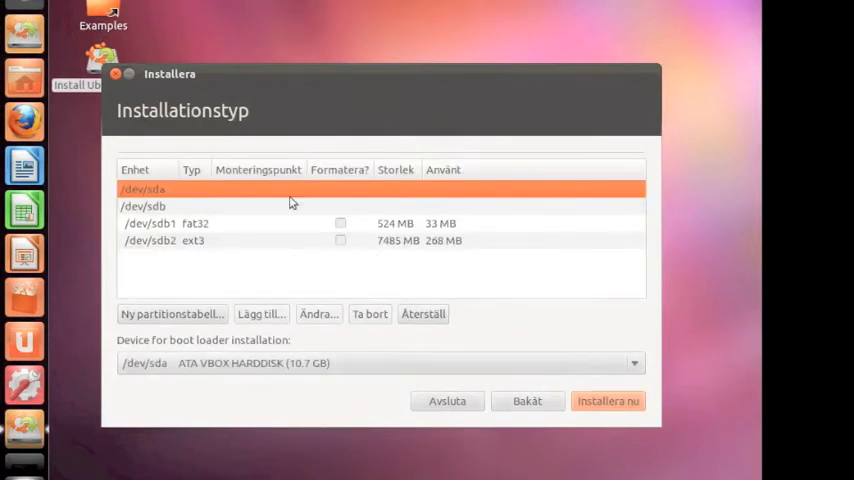
mouse_move(265, 170)
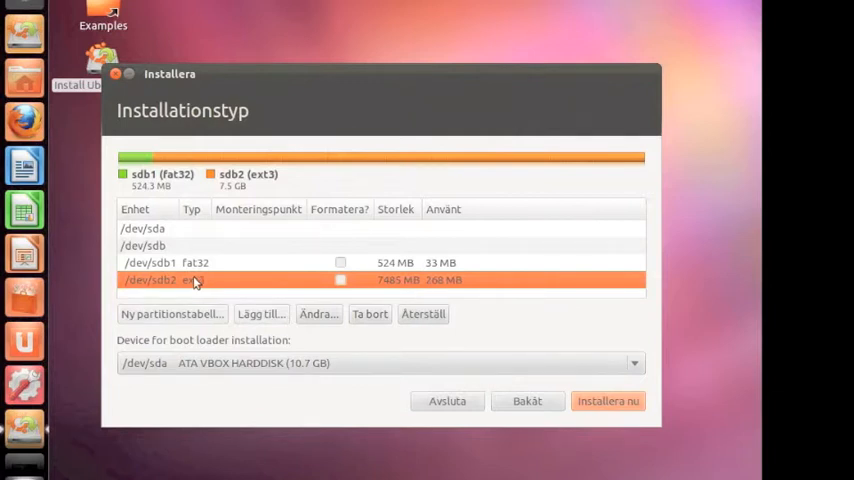
mouse_move(385, 266)
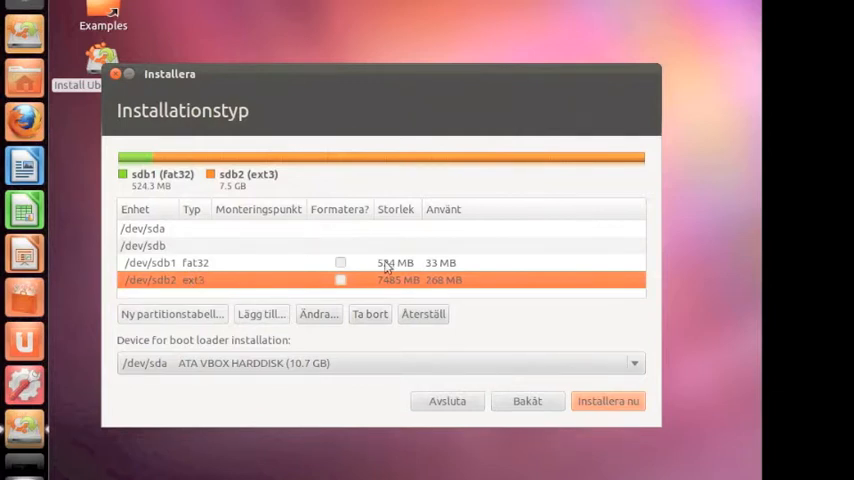
mouse_move(413, 293)
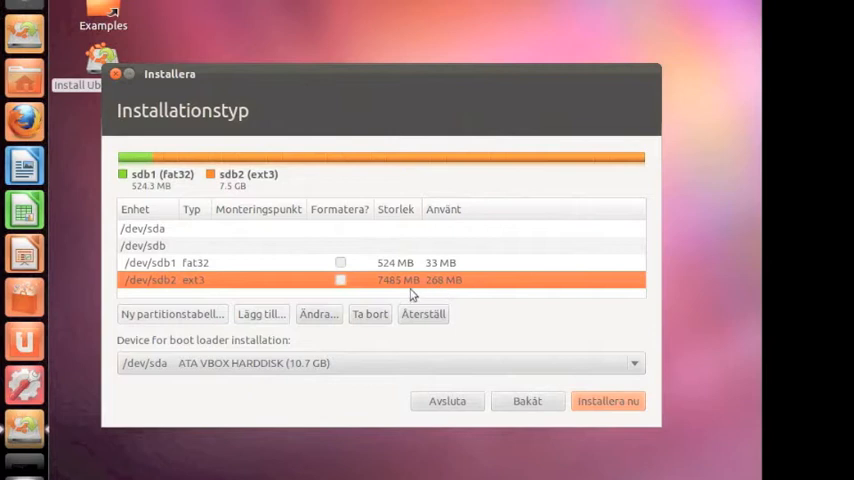
mouse_move(20, 382)
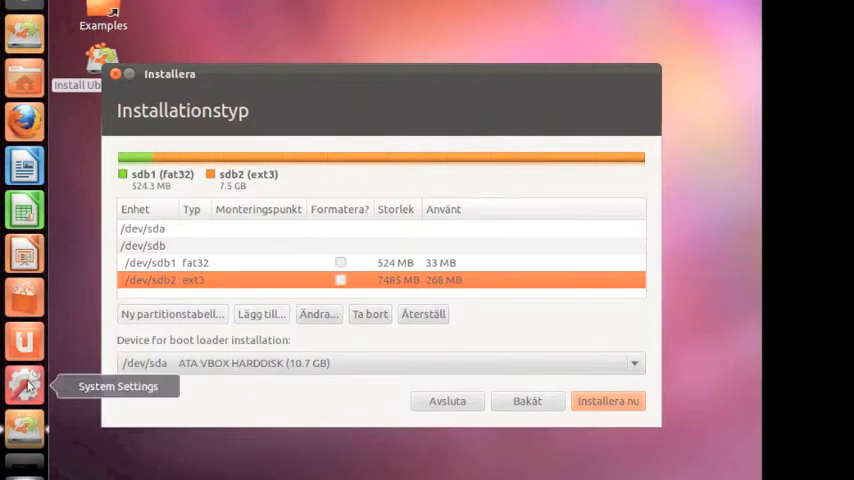
mouse_move(18, 380)
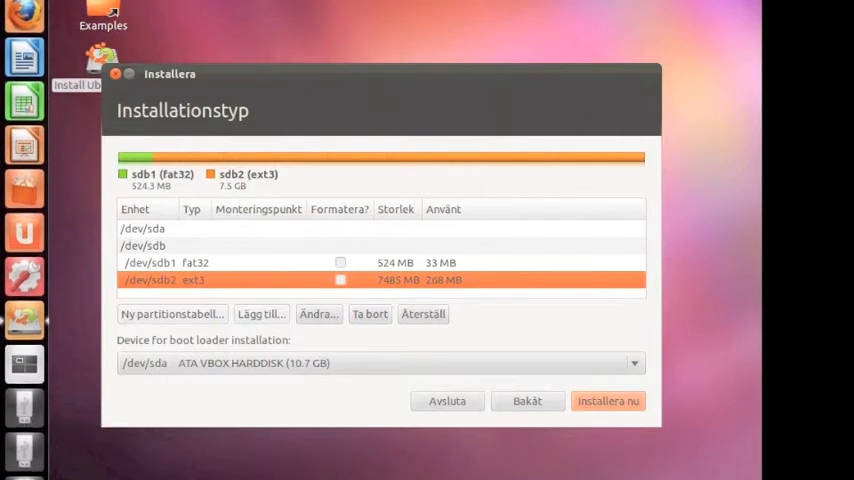
mouse_move(20, 403)
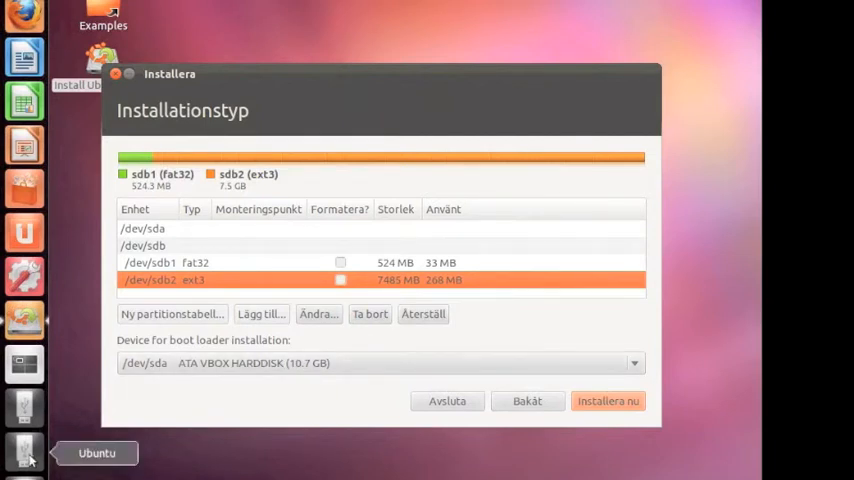
mouse_move(148, 197)
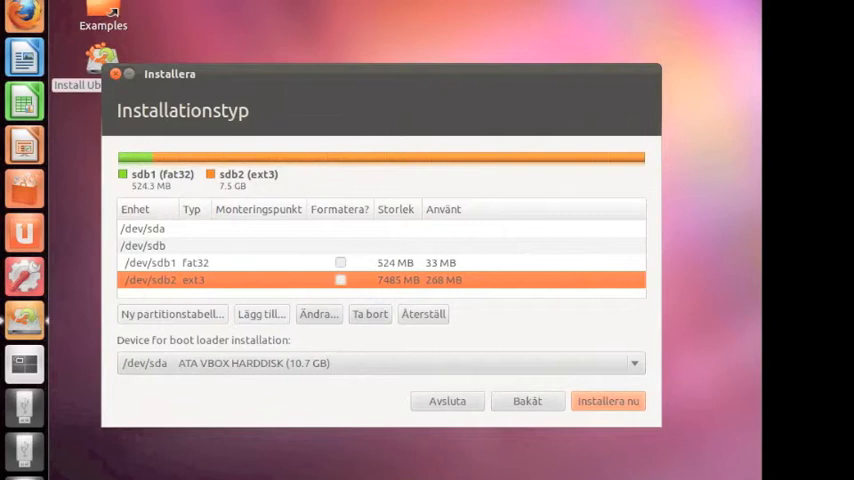
mouse_move(237, 362)
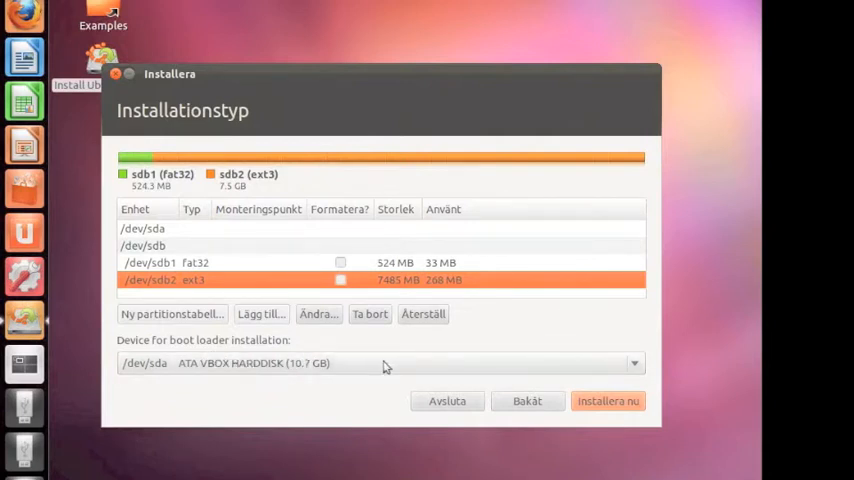
Set the boot loader device to /dev/sdb2 and open that partition's edit dialog.
left_click(633, 363)
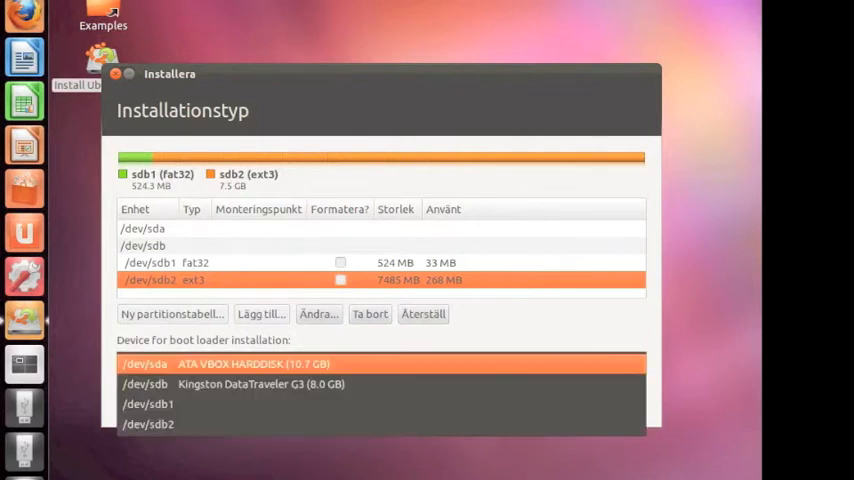
left_click(265, 385)
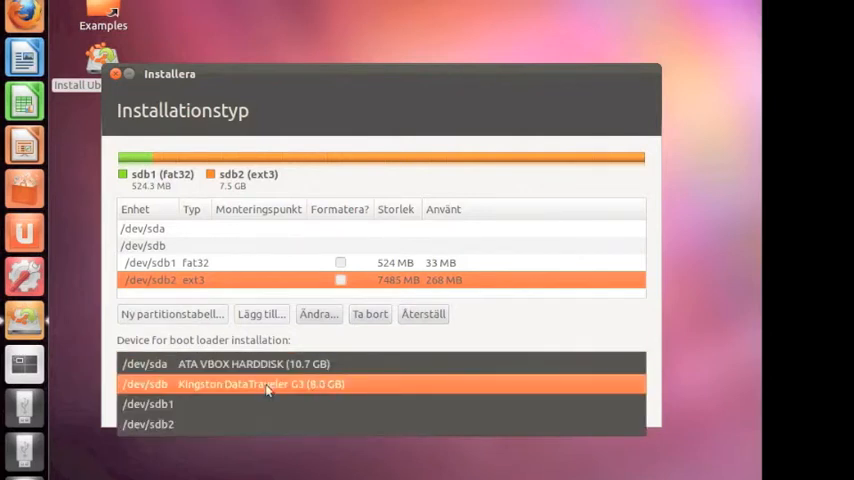
mouse_move(232, 390)
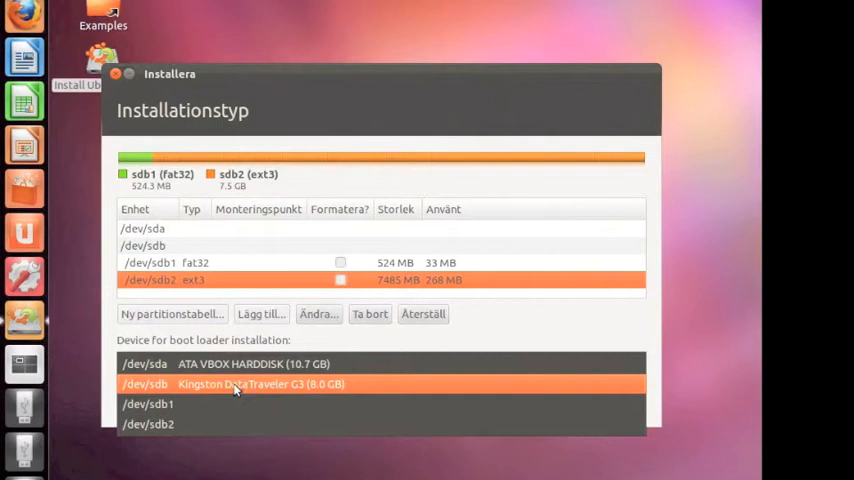
mouse_move(221, 389)
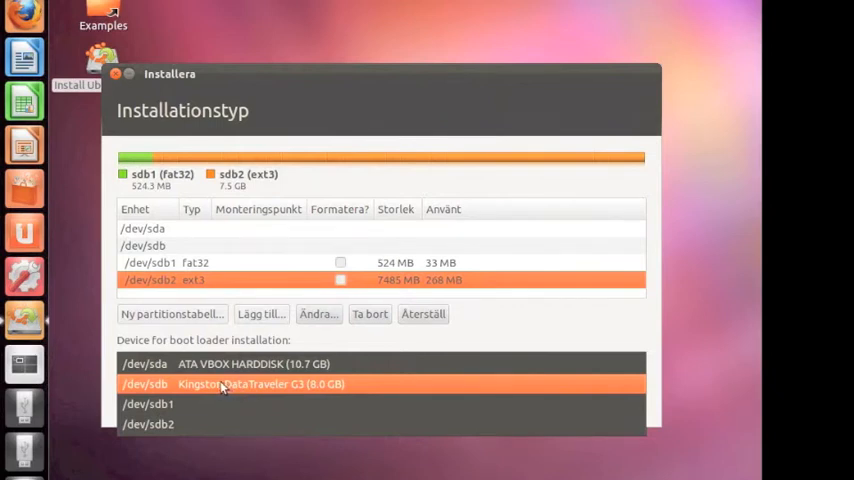
left_click(158, 404)
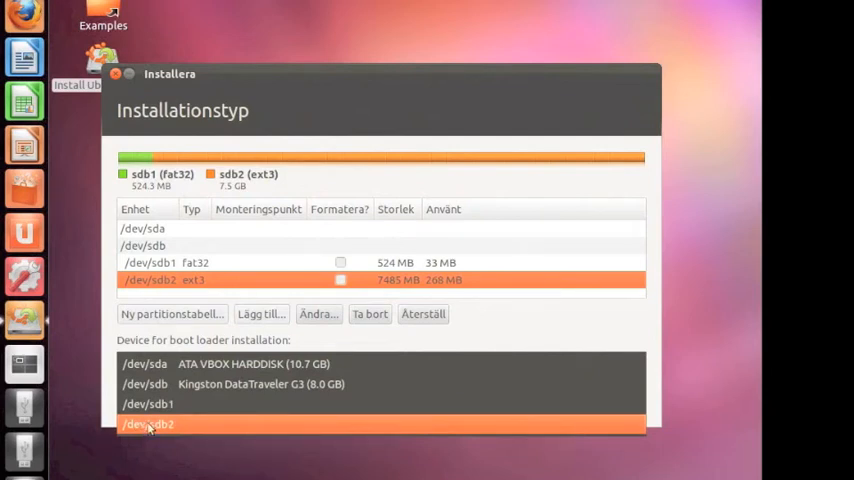
mouse_move(163, 437)
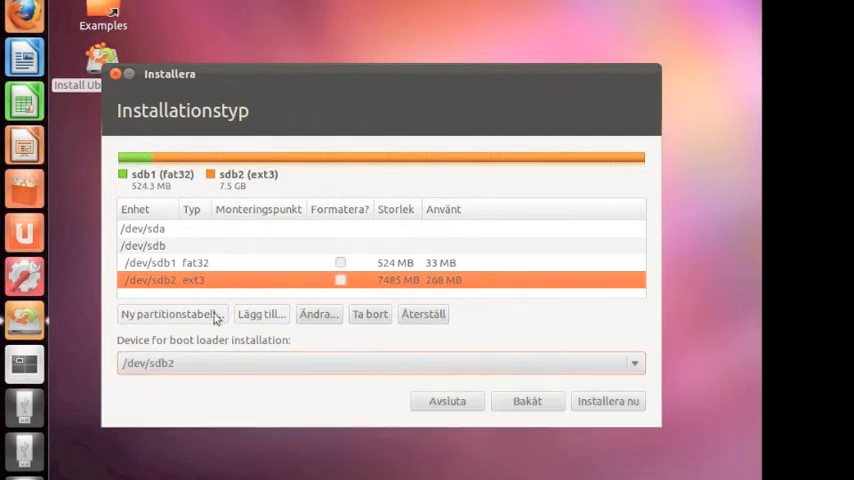
mouse_move(168, 280)
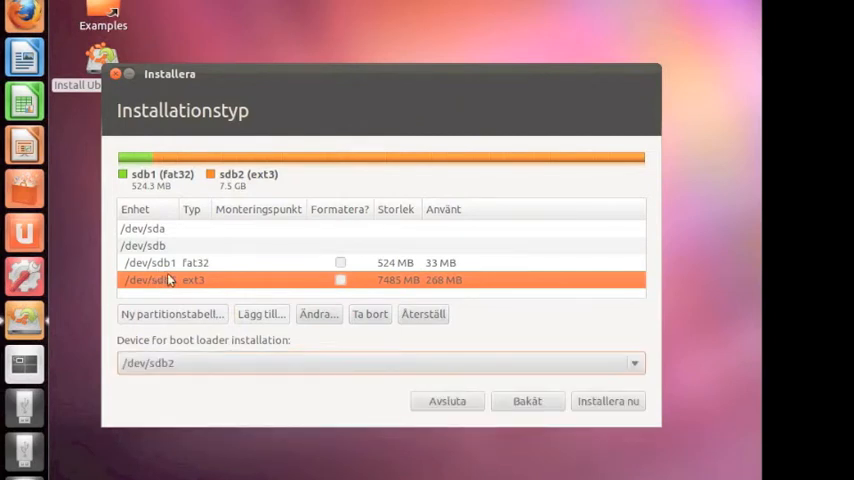
left_click(634, 363)
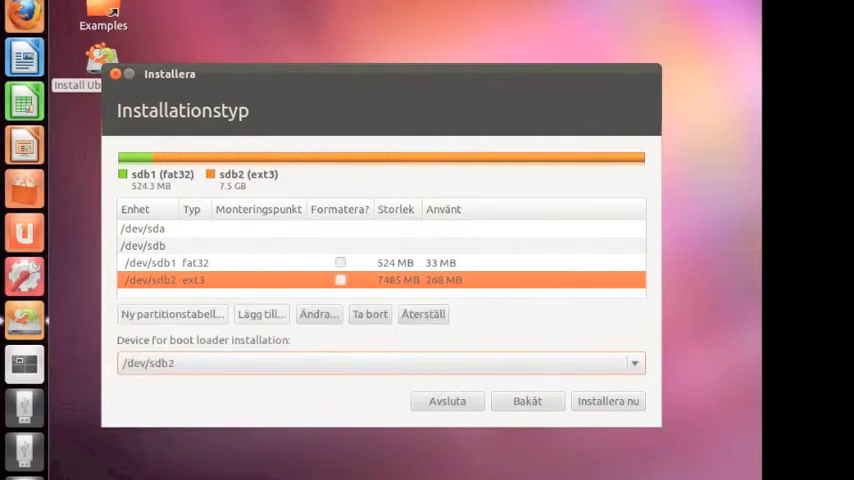
mouse_move(322, 318)
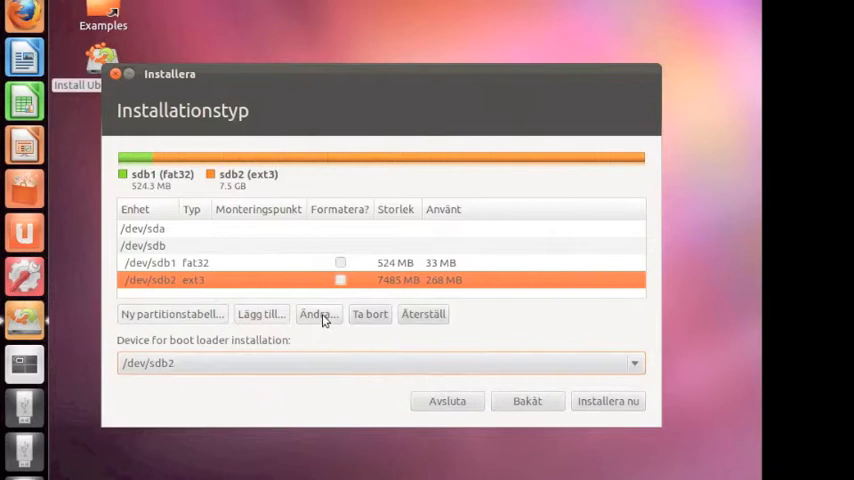
left_click(318, 313)
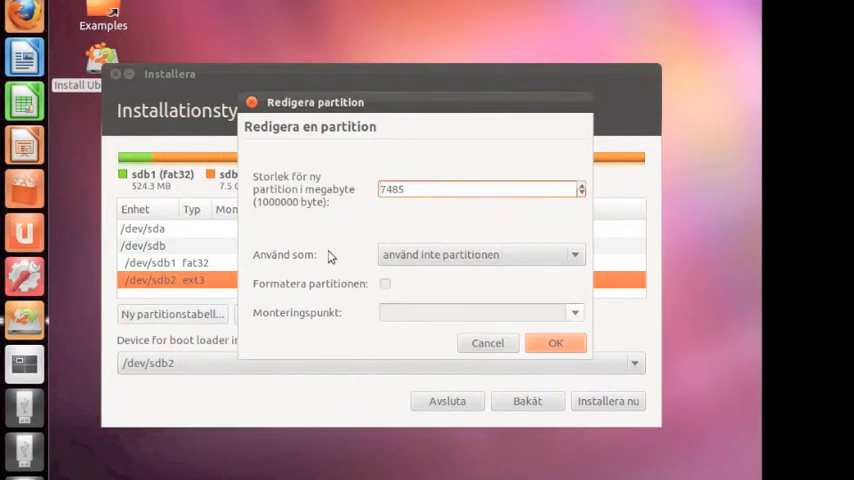
mouse_move(369, 237)
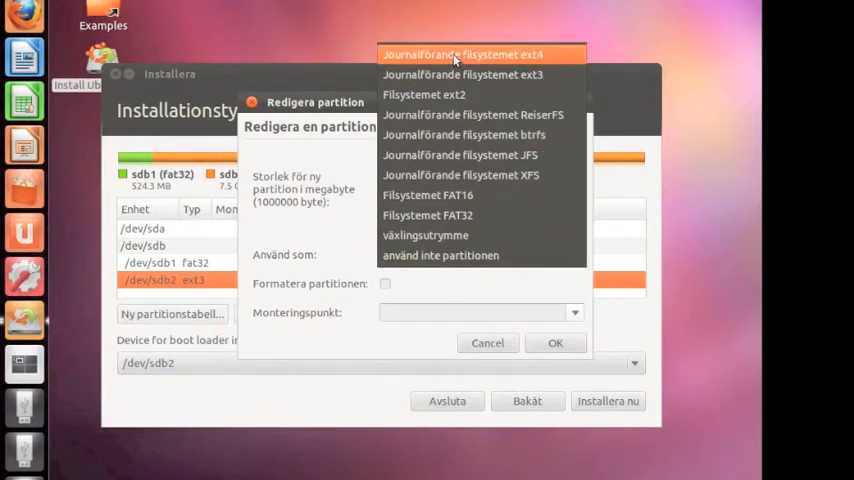
Make /dev/sdb2 a formatted ext4 partition mounted at / and confirm.
left_click(476, 48)
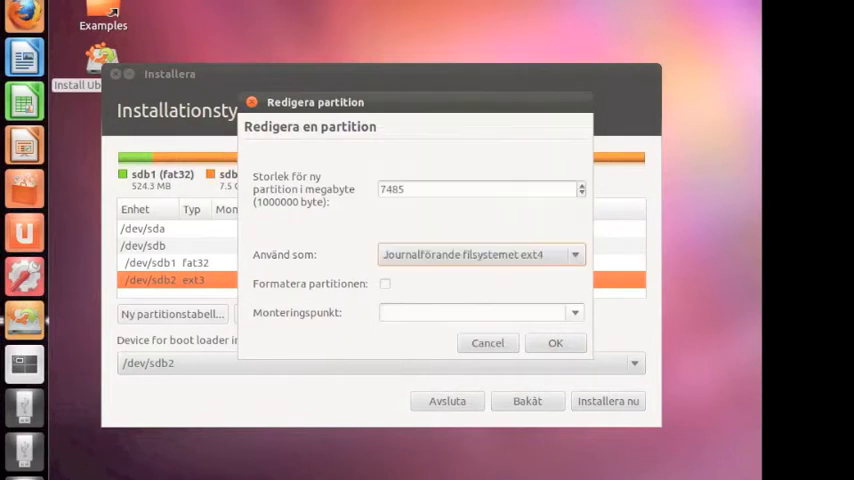
mouse_move(332, 277)
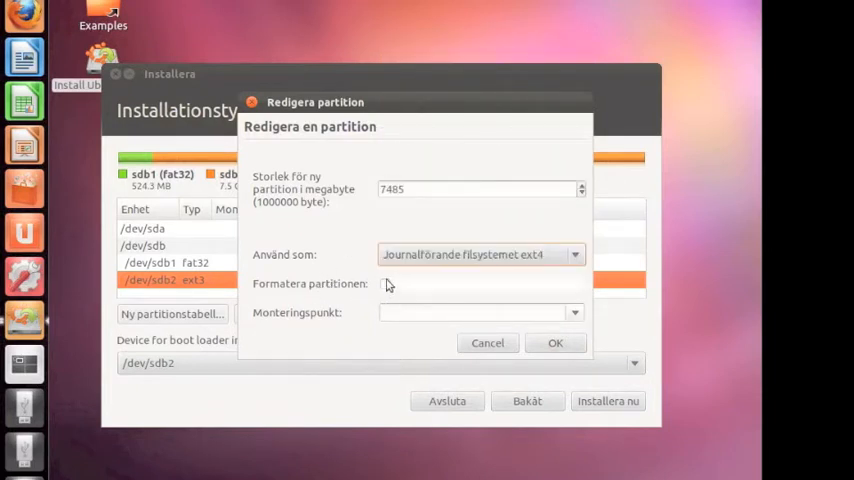
left_click(385, 283)
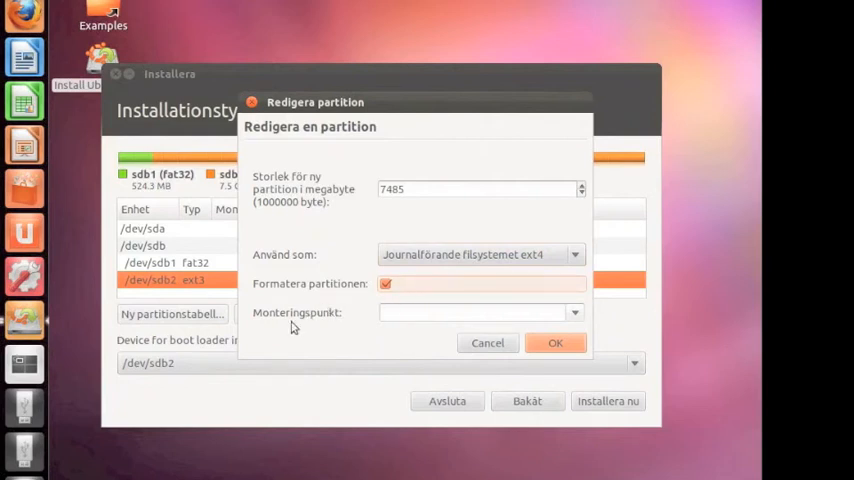
left_click(470, 312)
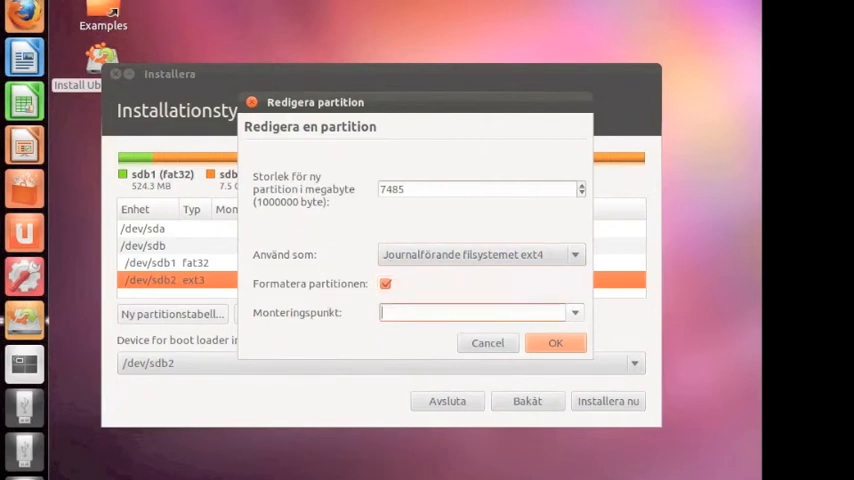
left_click(574, 312)
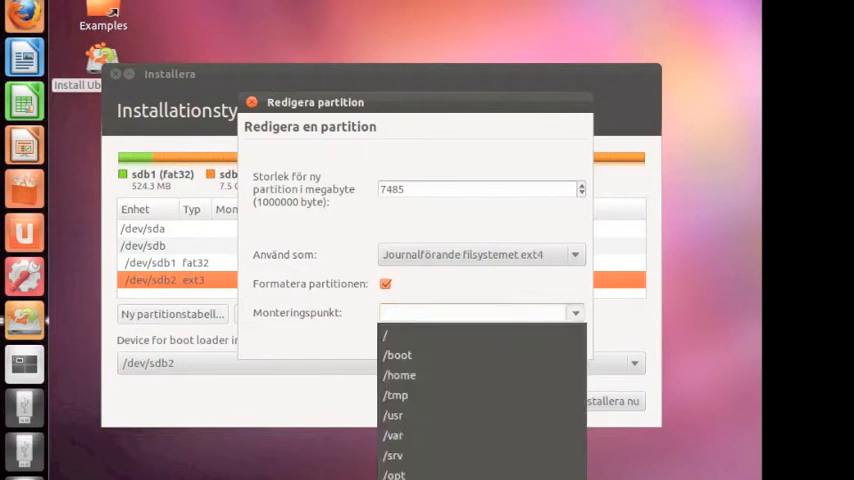
mouse_move(510, 337)
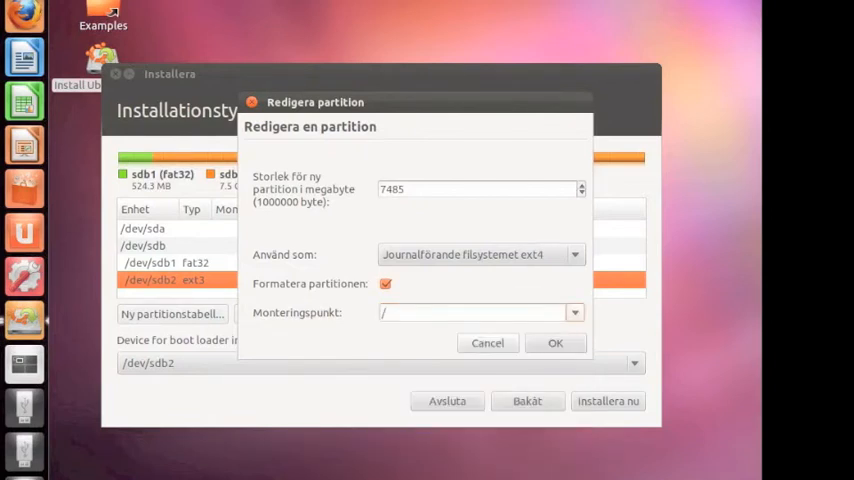
mouse_move(476, 218)
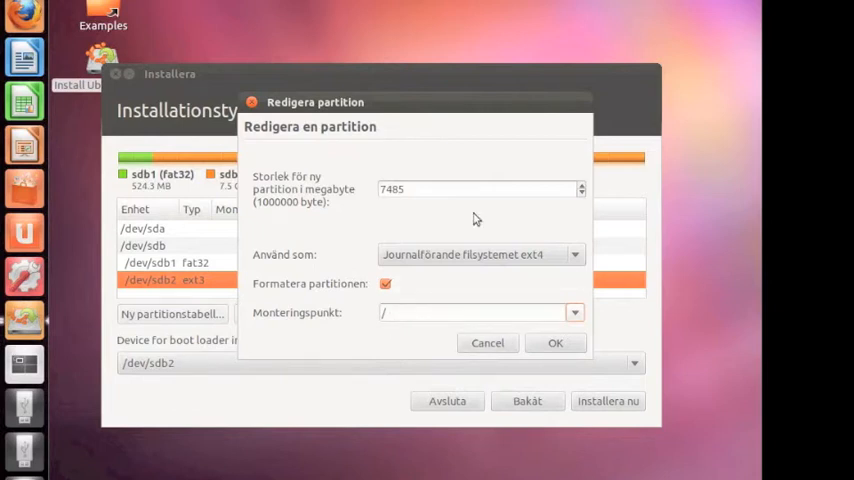
mouse_move(486, 254)
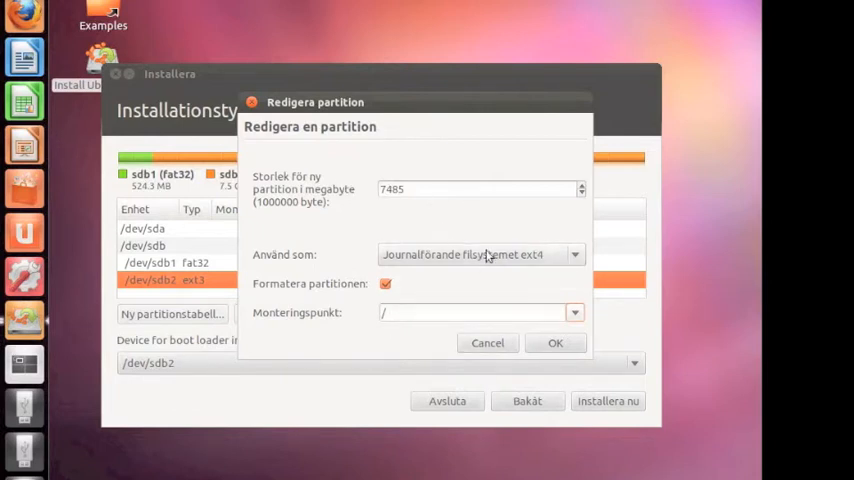
mouse_move(528, 268)
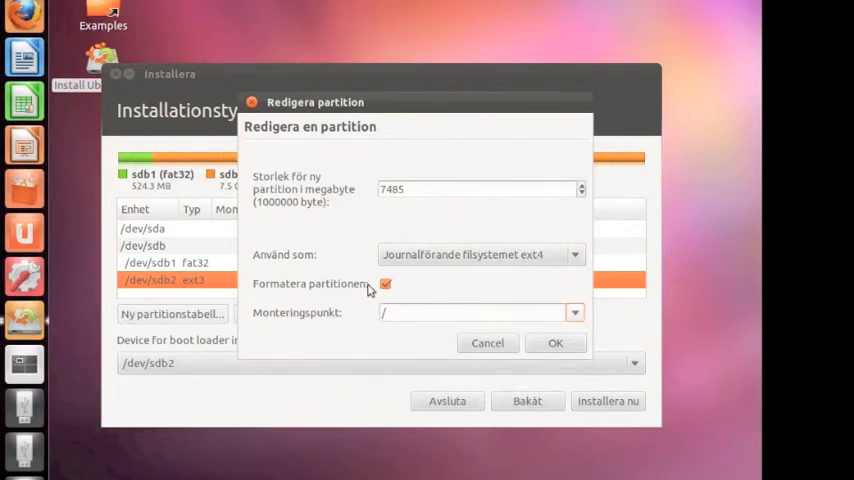
mouse_move(318, 331)
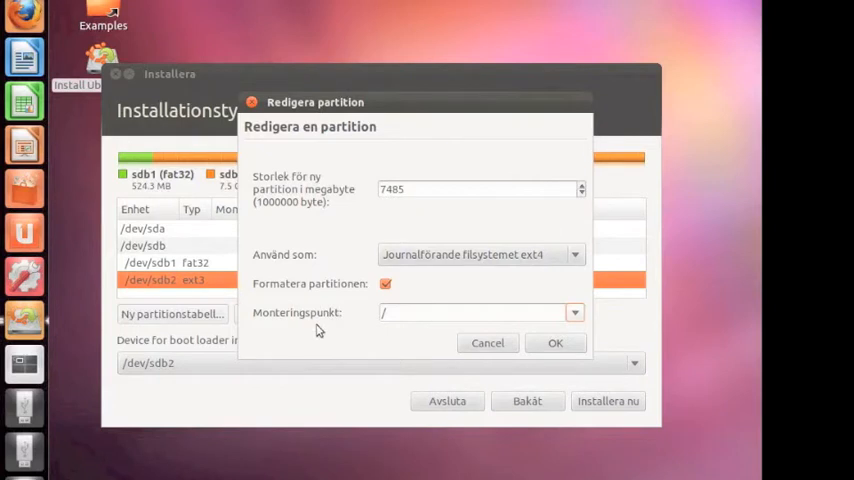
mouse_move(353, 325)
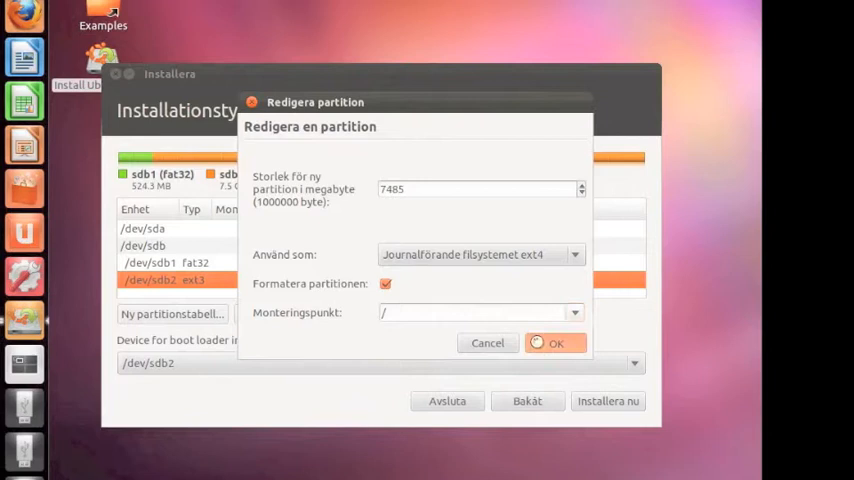
left_click(561, 342)
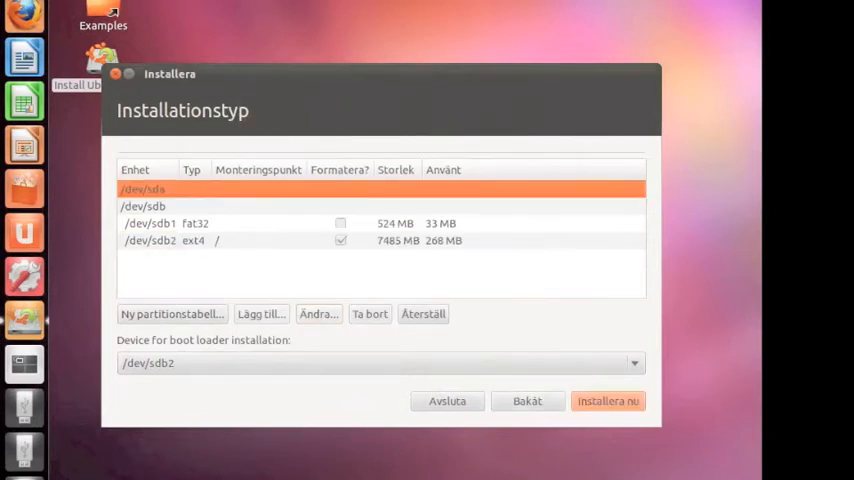
mouse_move(370, 263)
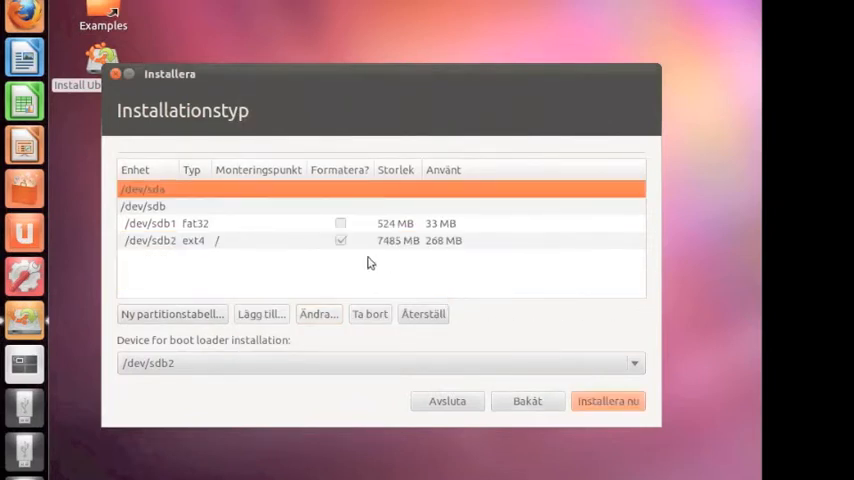
mouse_move(286, 240)
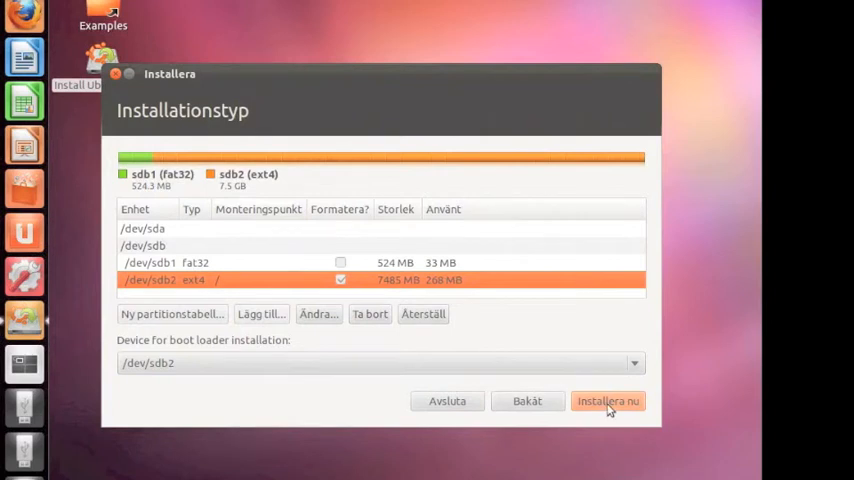
Start the installation with the ext4 root layout on /dev/sdb2.
left_click(607, 401)
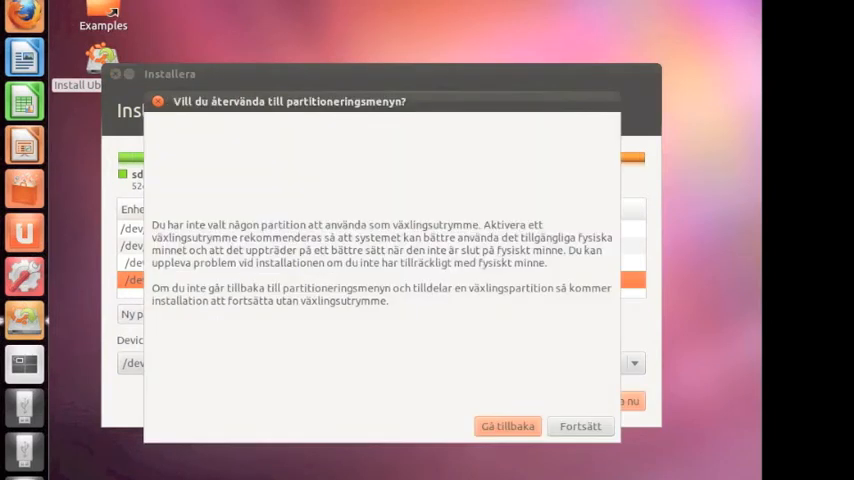
mouse_move(305, 232)
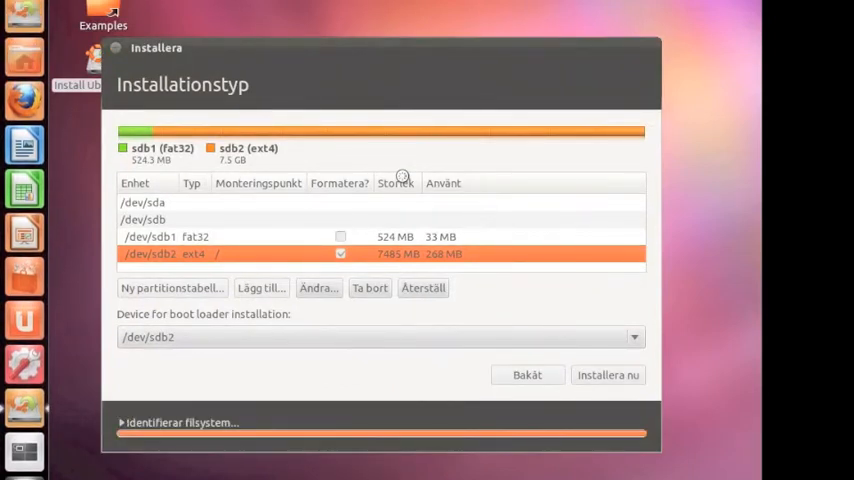
Confirm Stockholm as the location and advance to the user details page.
left_click(608, 374)
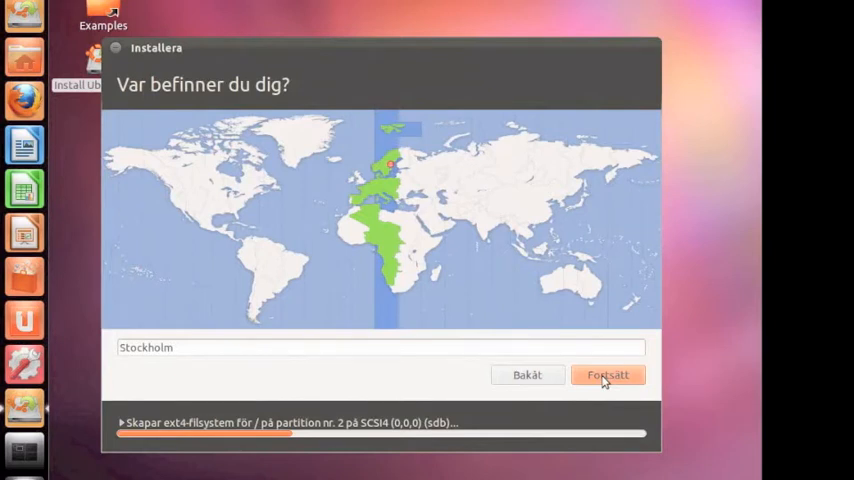
left_click(607, 374)
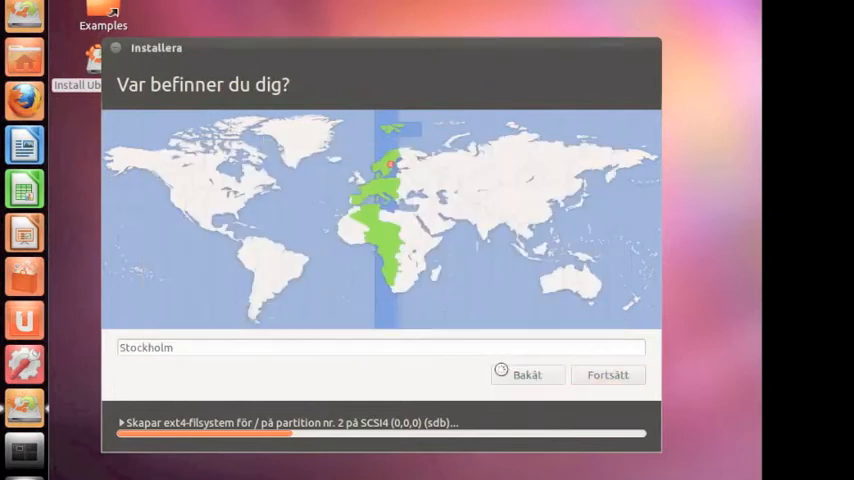
left_click(607, 374)
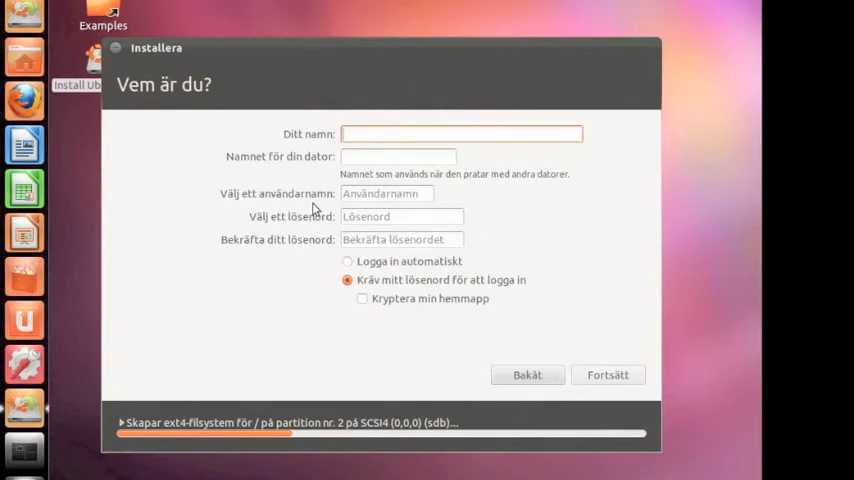
Submit the user details page so the installer begins copying files.
left_click(608, 374)
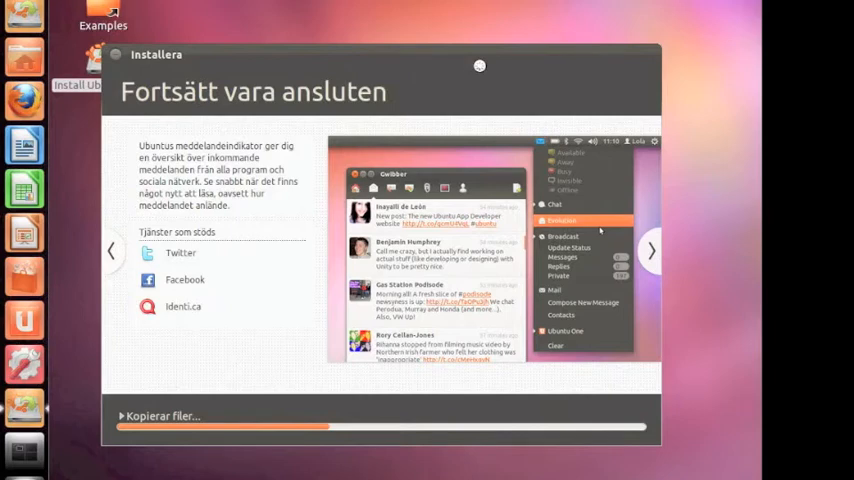
left_click(651, 247)
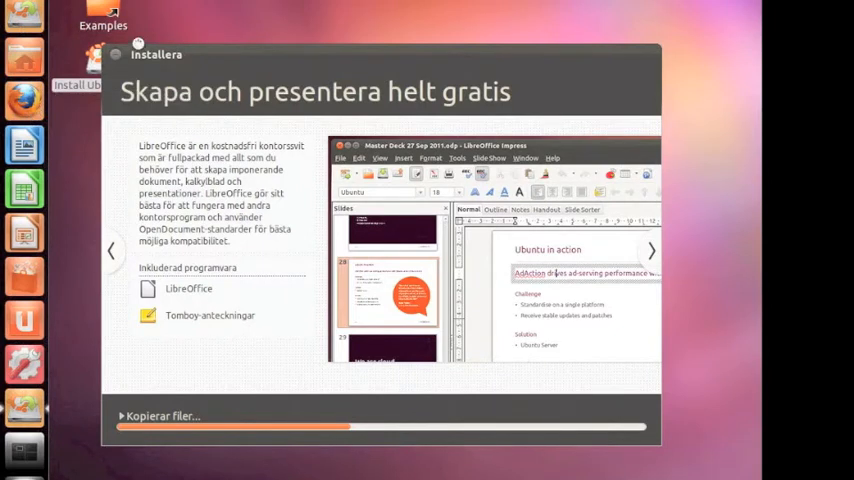
mouse_move(22, 320)
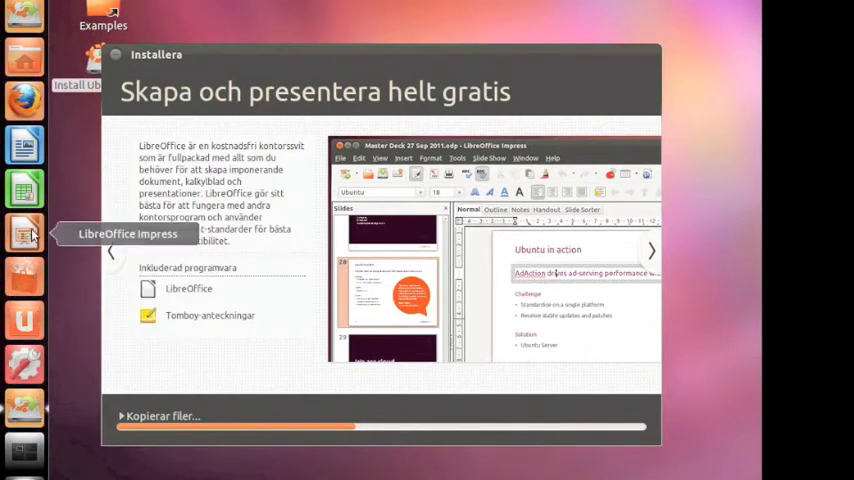
mouse_move(20, 147)
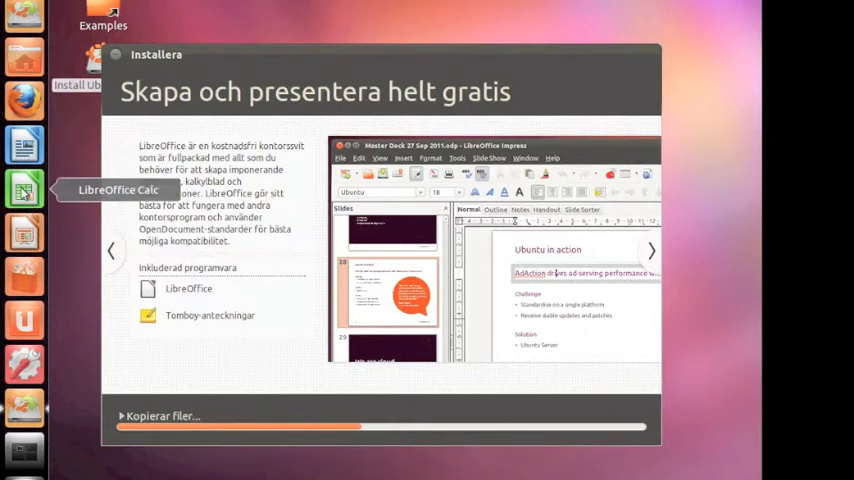
mouse_move(22, 235)
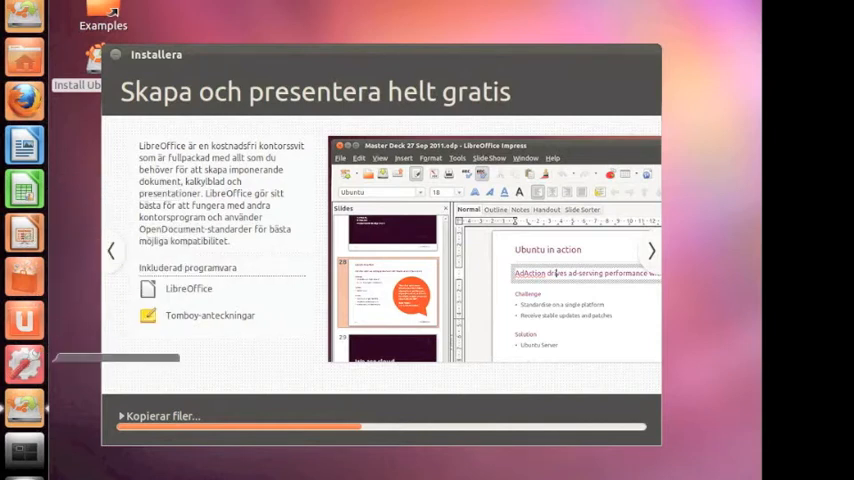
mouse_move(24, 322)
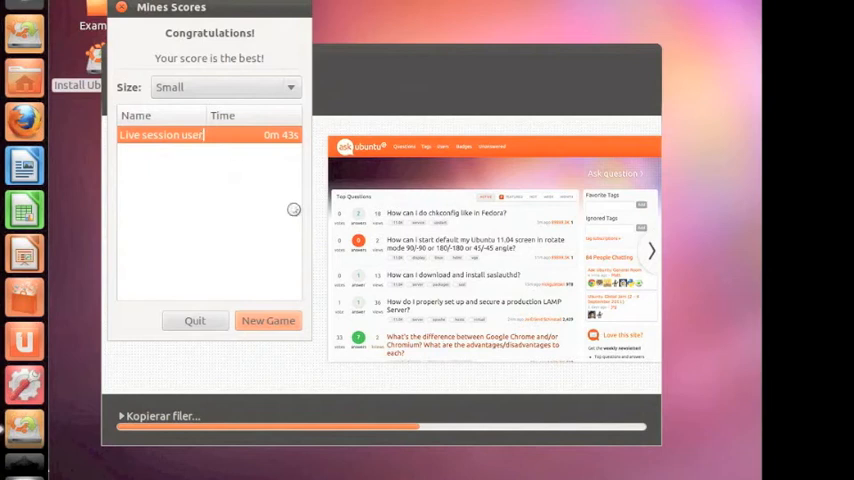
mouse_move(197, 147)
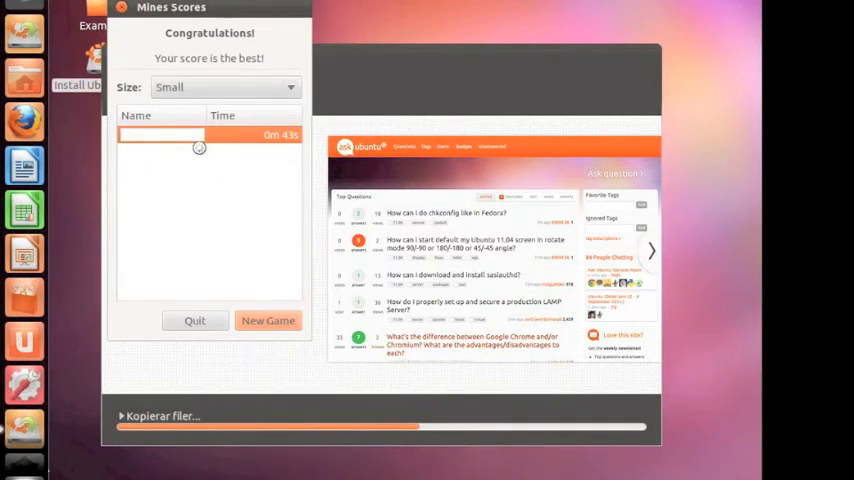
Type the name 'Wa' for the 0m 43s Small-board best score in Mines.
type("Wa")
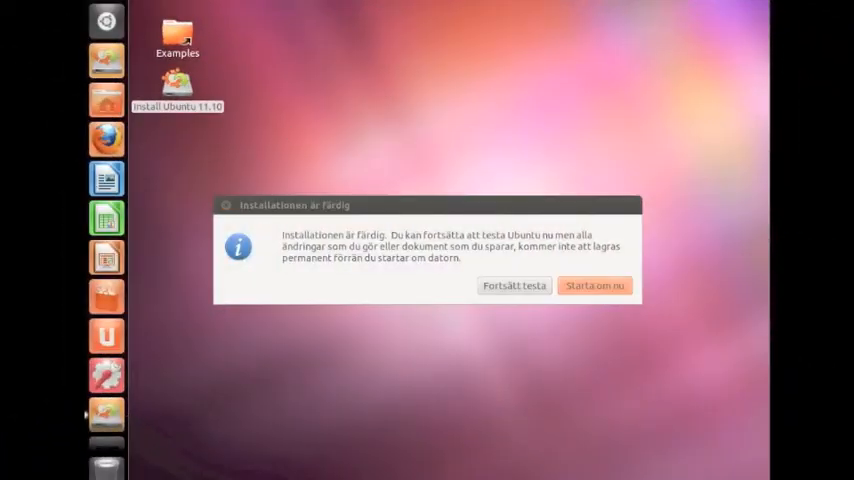
mouse_move(221, 181)
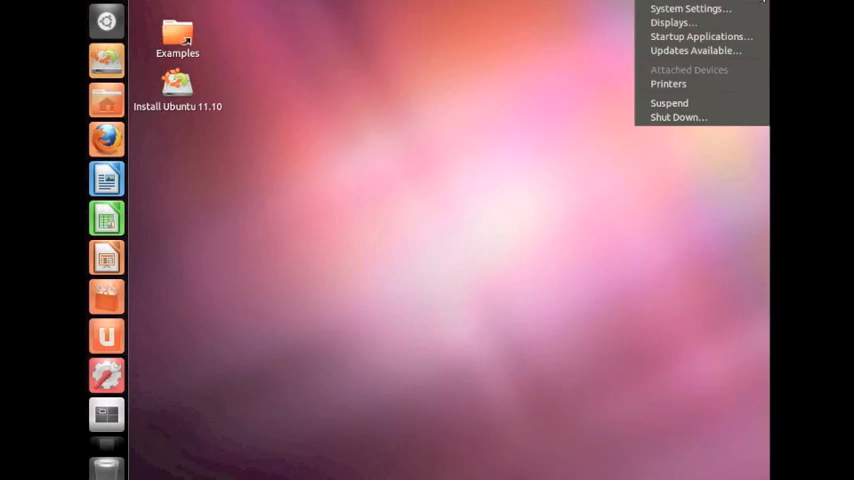
mouse_move(717, 123)
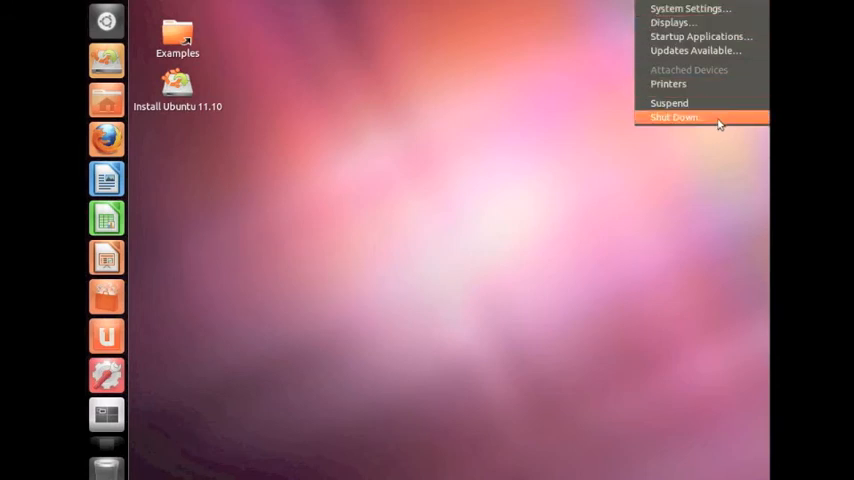